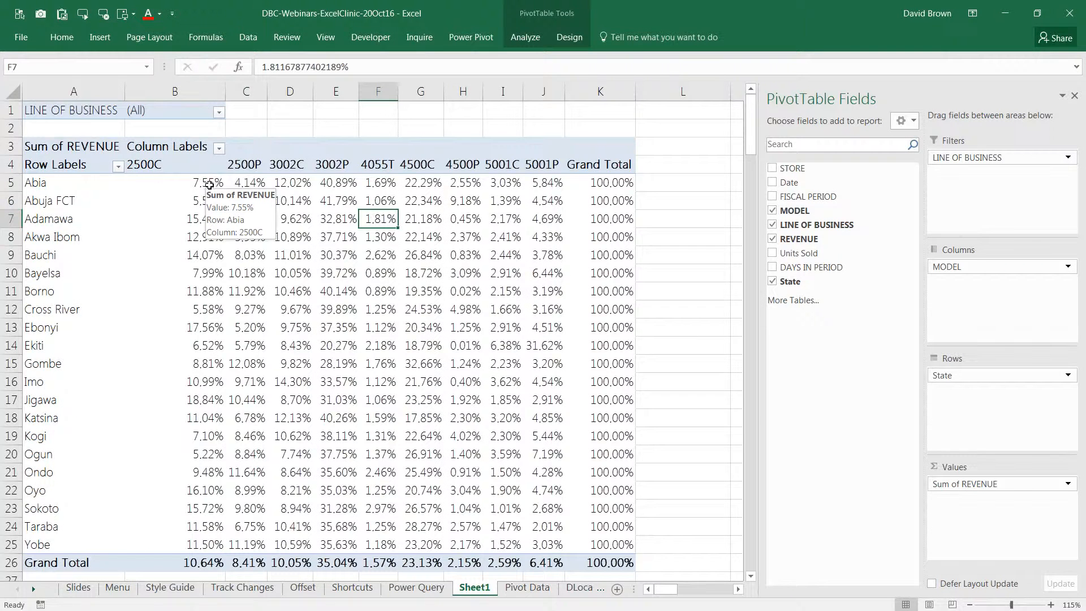
Select Abia's 2500C percentage value in the pivot table before adding Revenue again
click(175, 182)
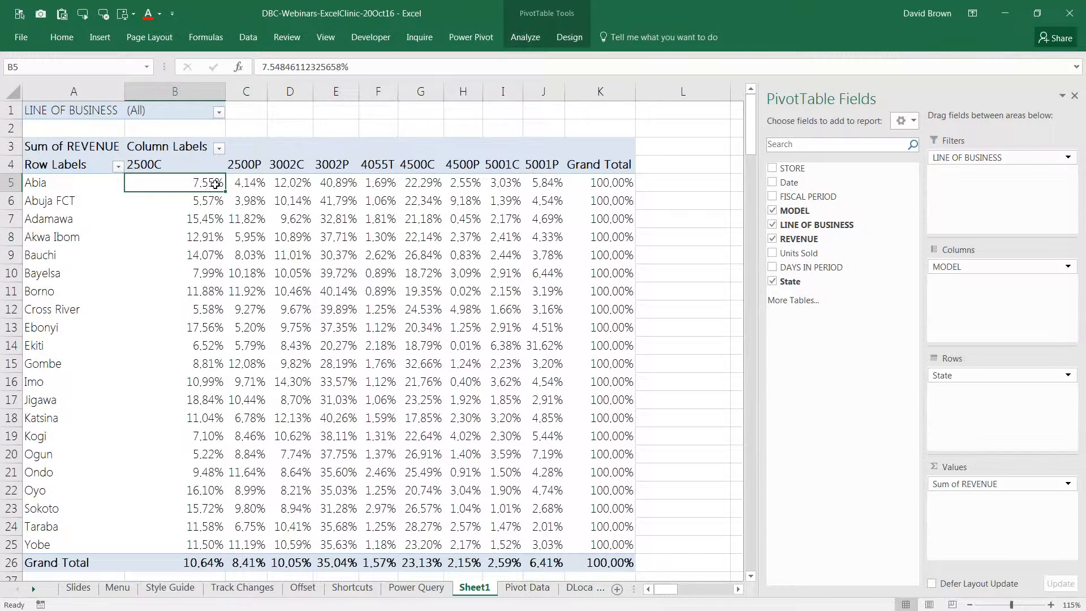
mouse_move(217, 182)
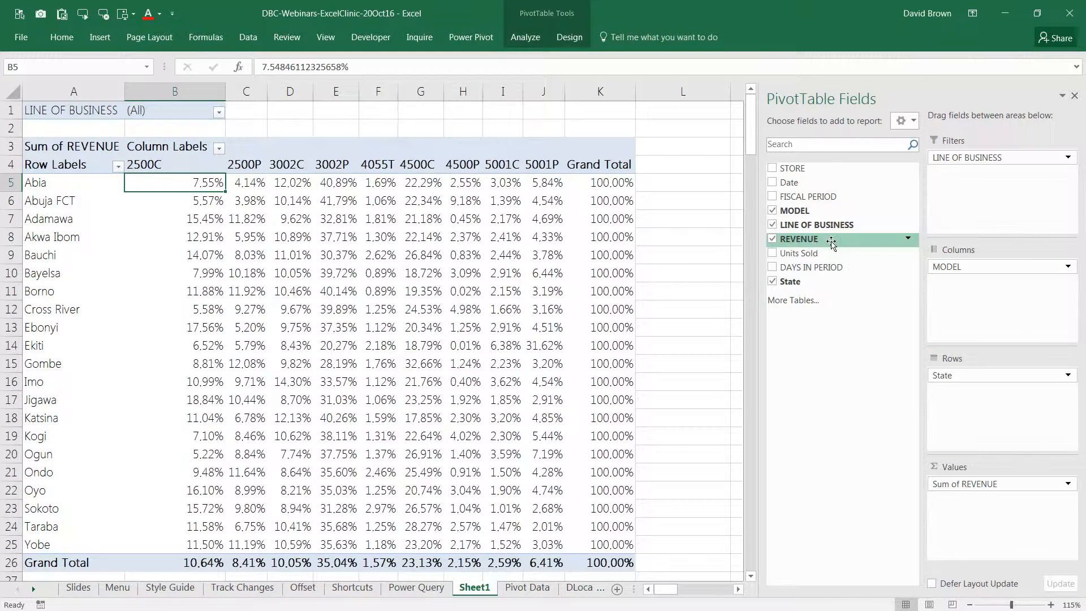
mouse_move(838, 243)
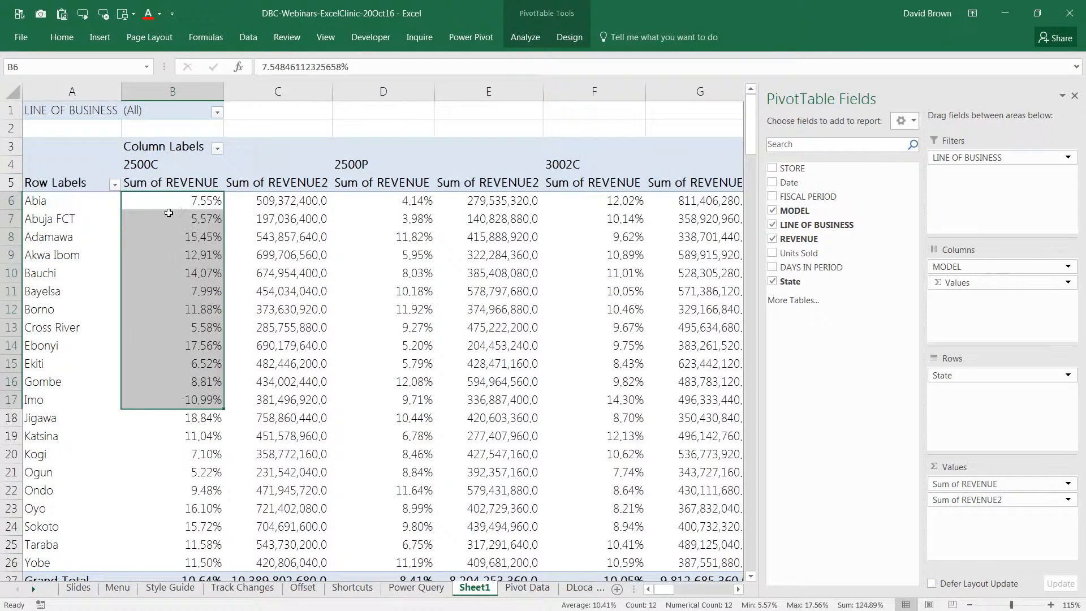
Rename Sum of REVENUE to '%age Contribution' and Sum of REVENUE2 to 'Revenue', dismissing the duplicate-name warning
click(171, 182)
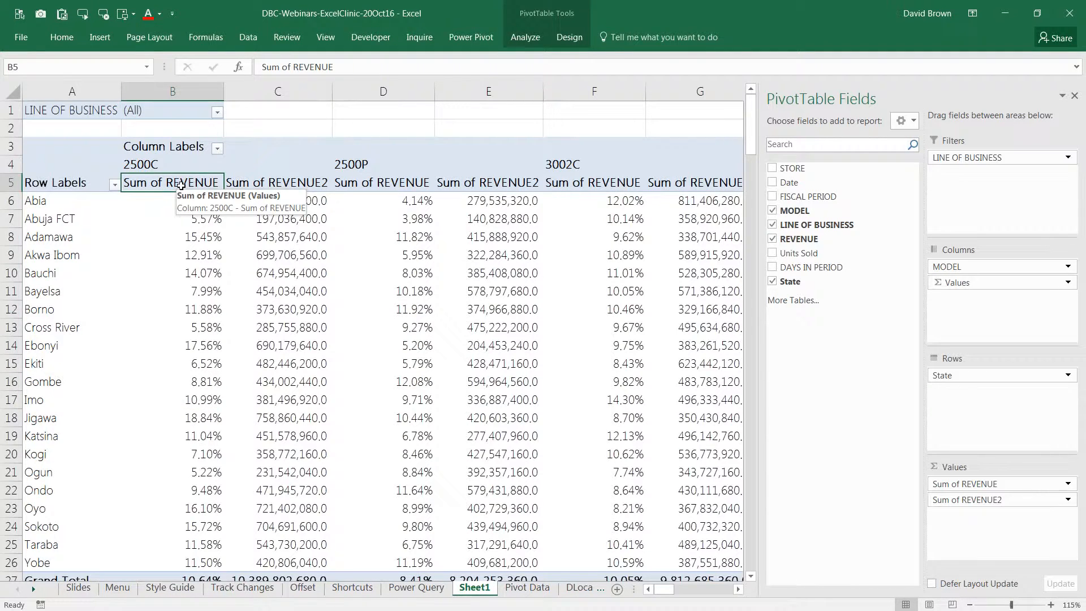
text(%age)
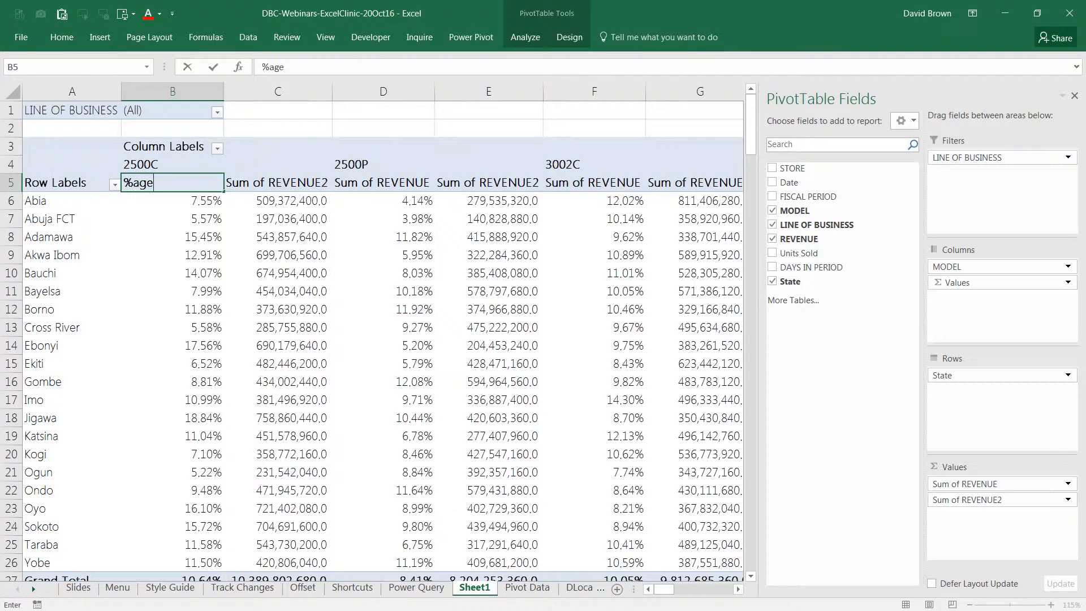
text(Contribution)
click(277, 183)
text(Re)
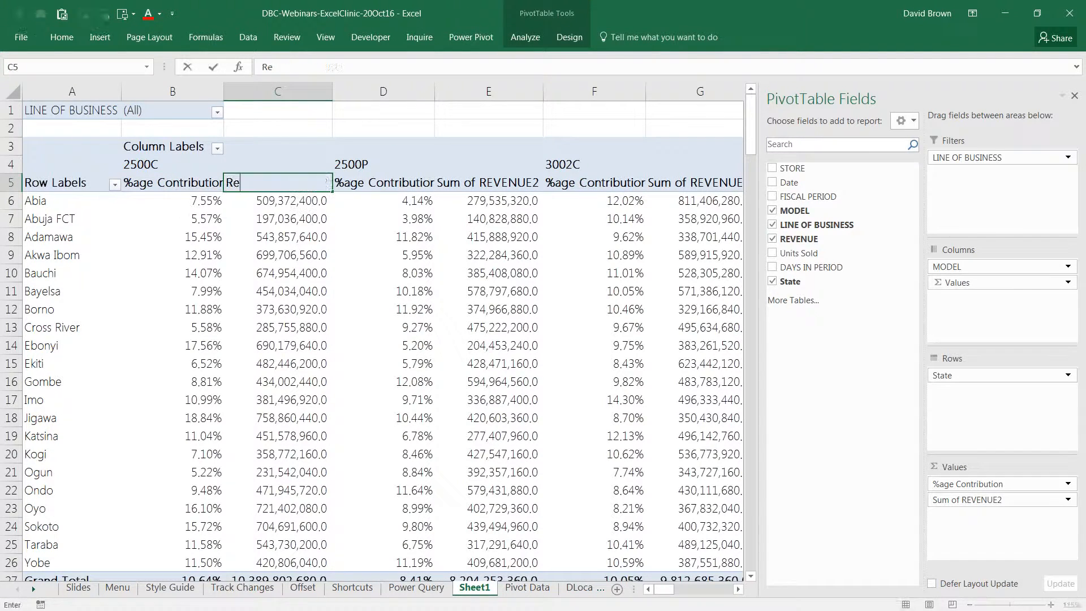
key(Return)
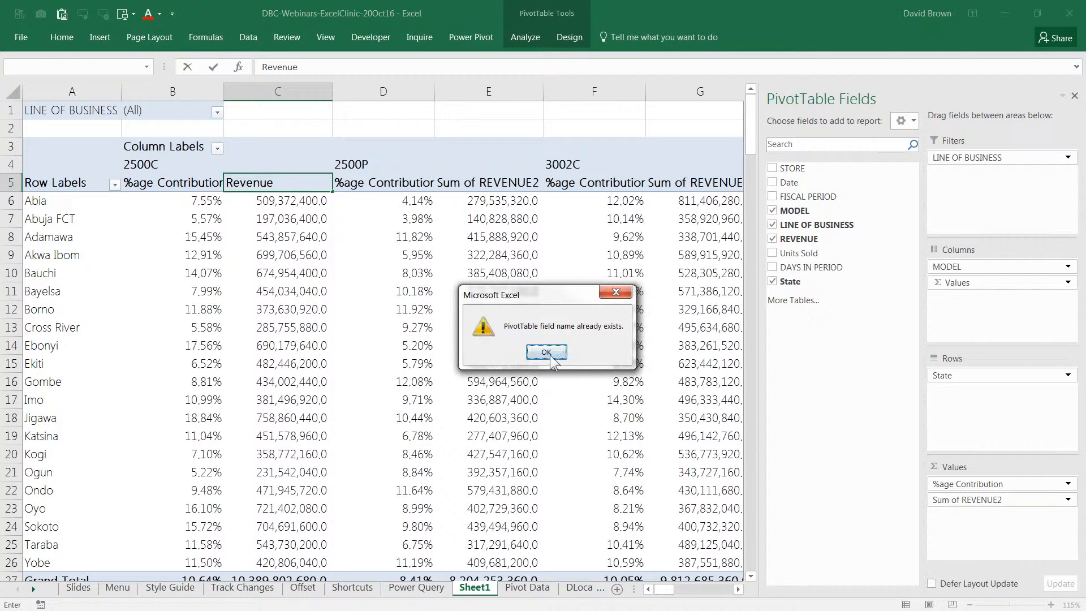
click(545, 353)
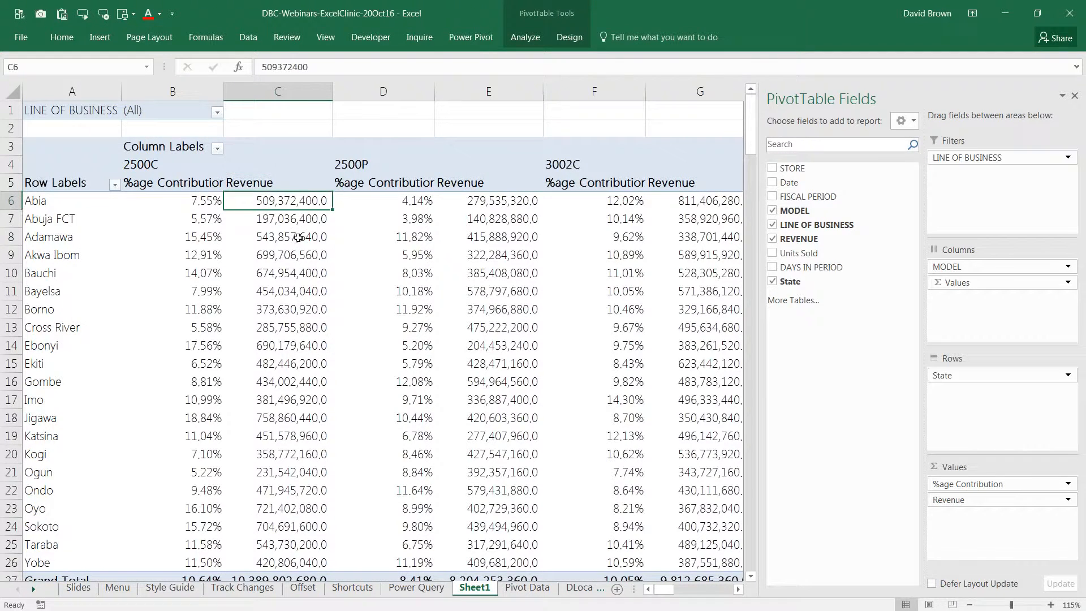
click(277, 237)
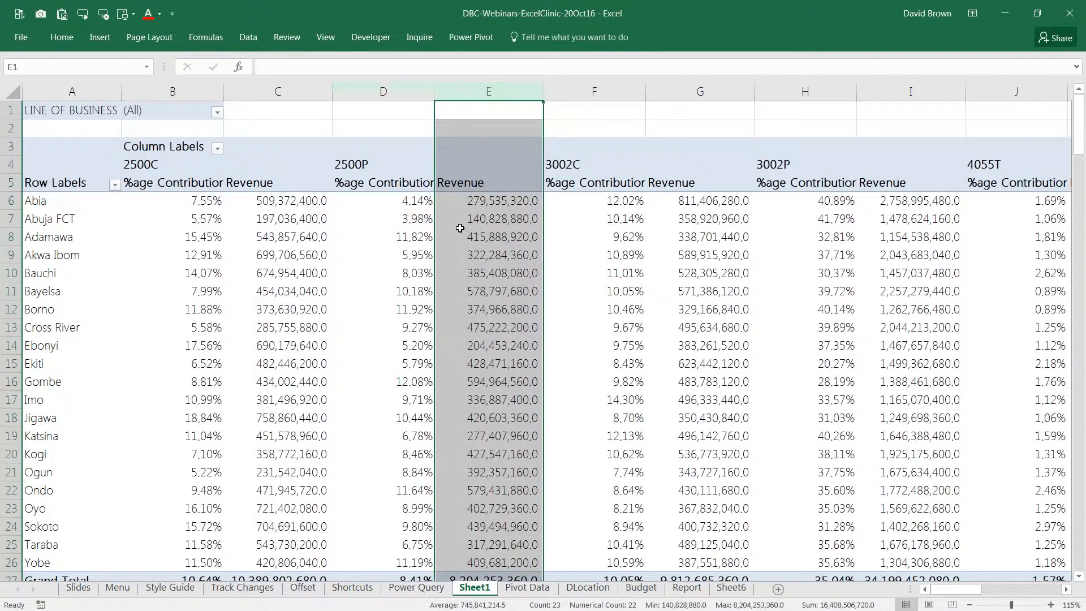
Review the row-pivoted layout: Abia's and Abuja FCT's %age Contribution and Revenue lines, Adamawa's 2500P revenue
click(489, 236)
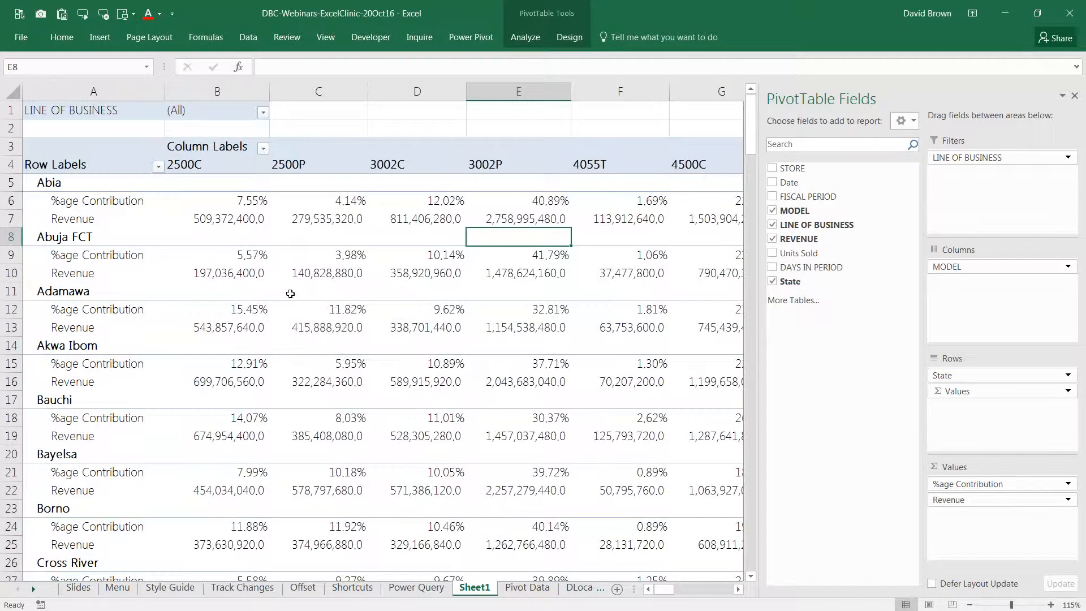
click(97, 201)
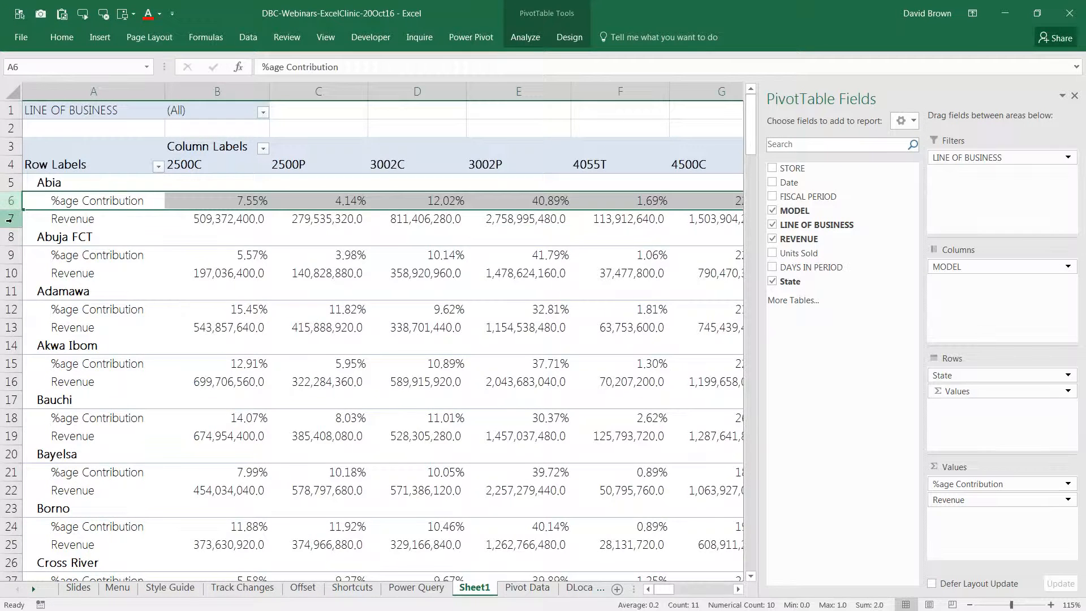
click(71, 218)
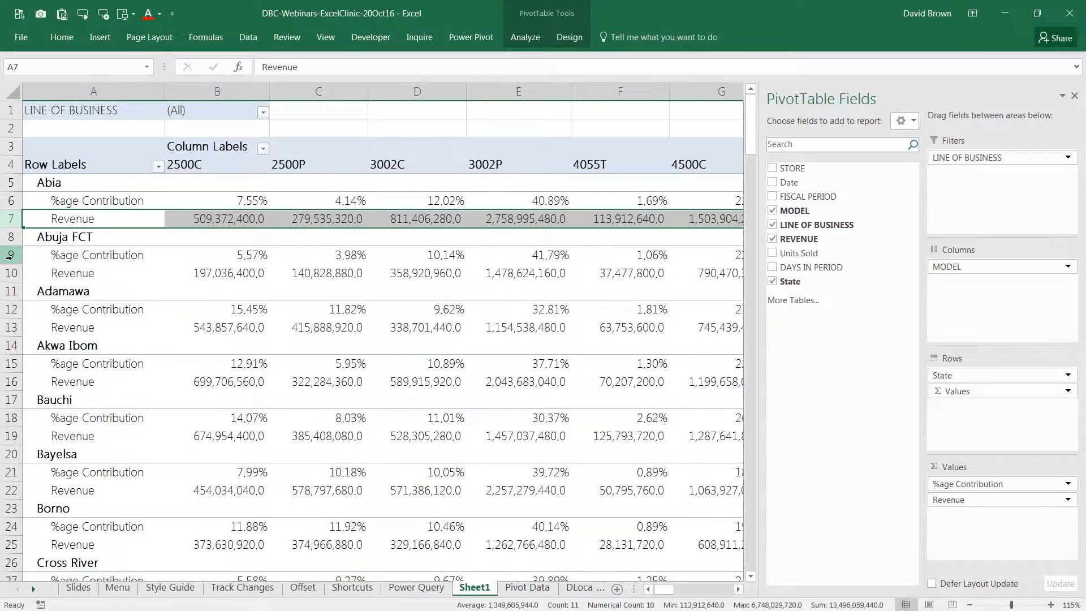
click(73, 273)
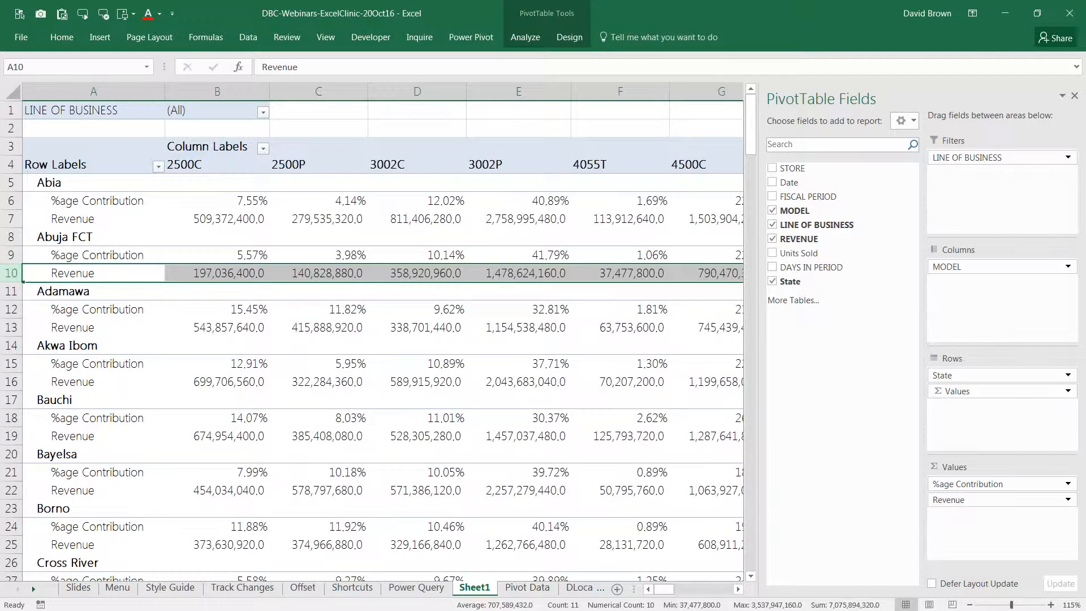
click(317, 327)
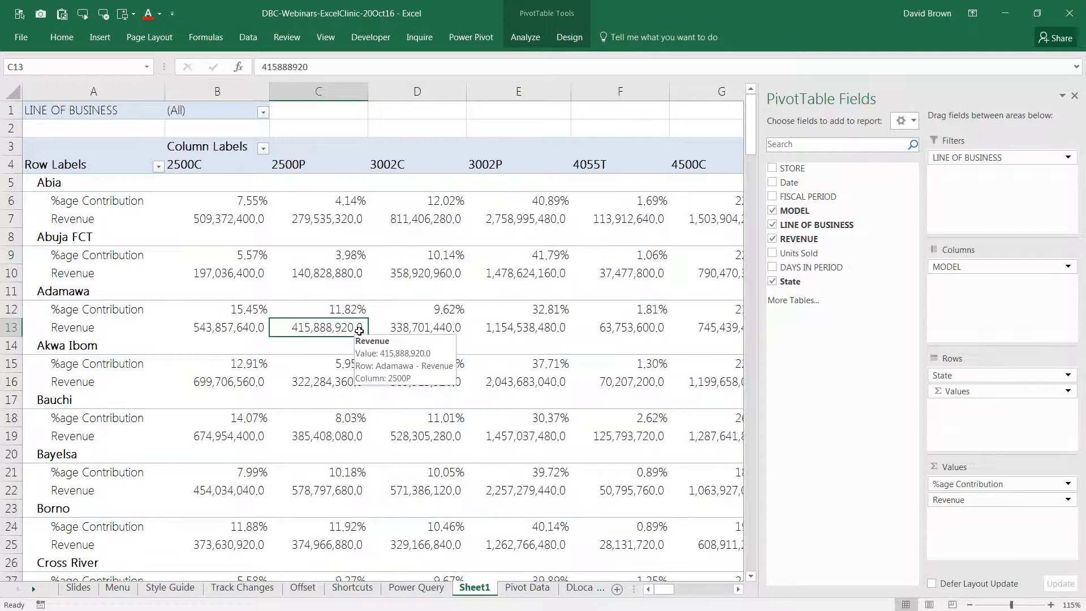
mouse_move(510, 358)
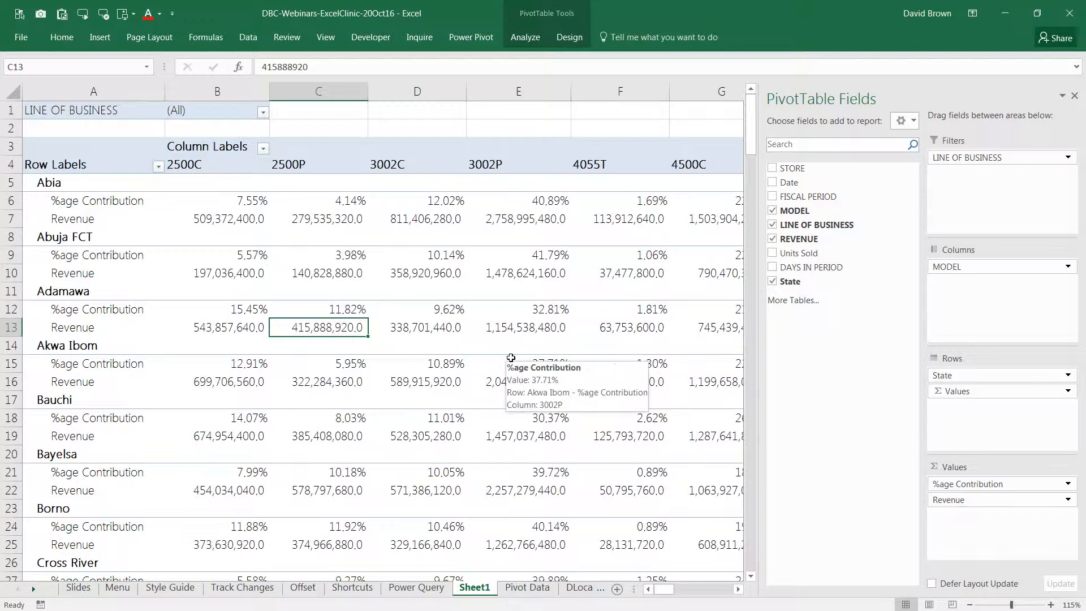
mouse_move(525, 295)
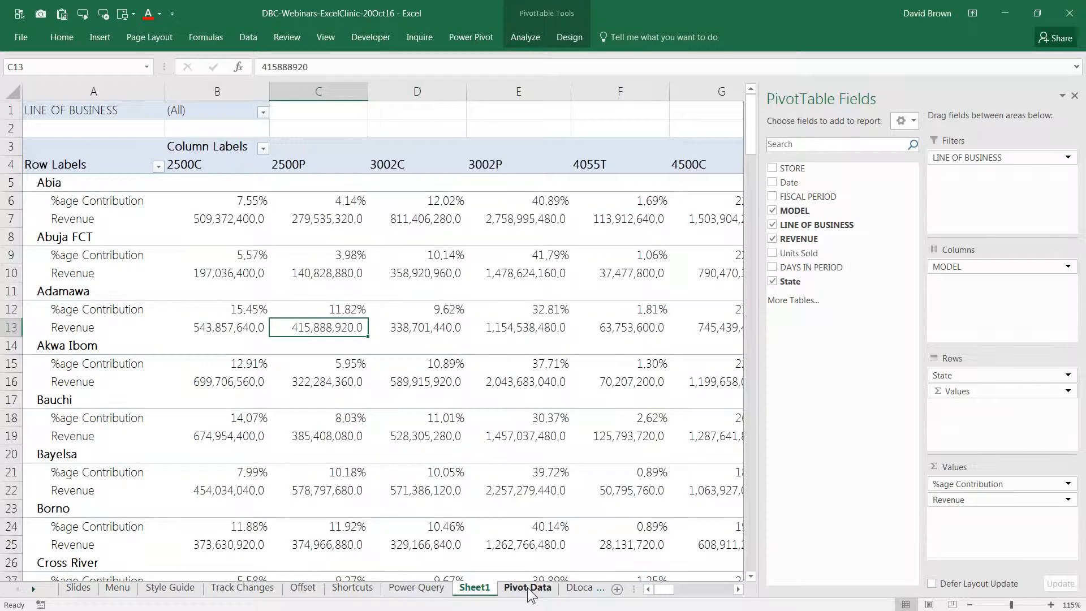
Inspect the Pivot Data source rows, checking Bwari's and Fufure's parts units and revenue values
click(527, 587)
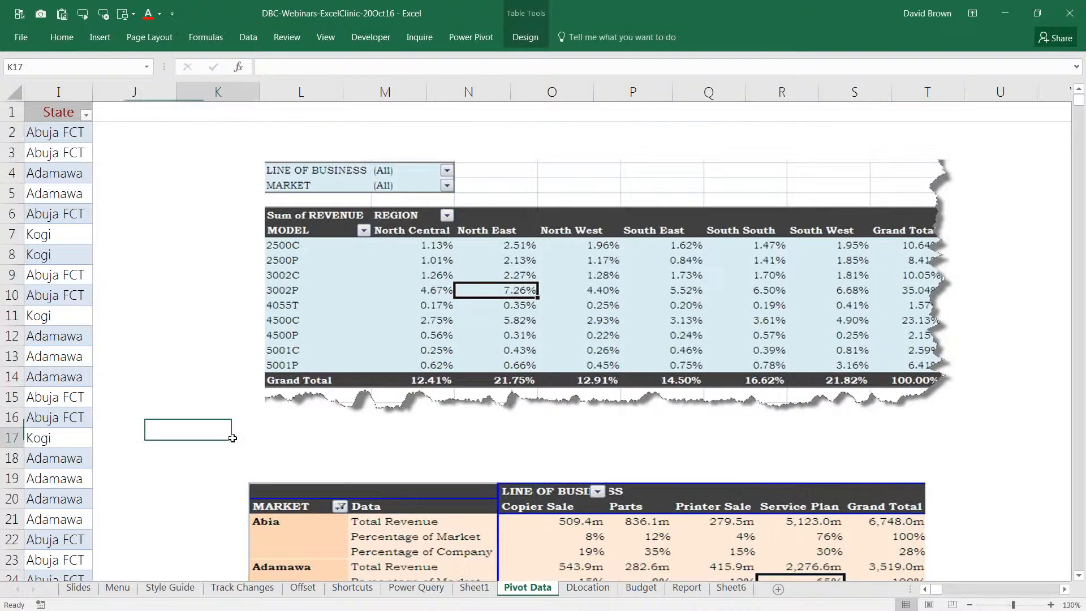
scroll(left, 3)
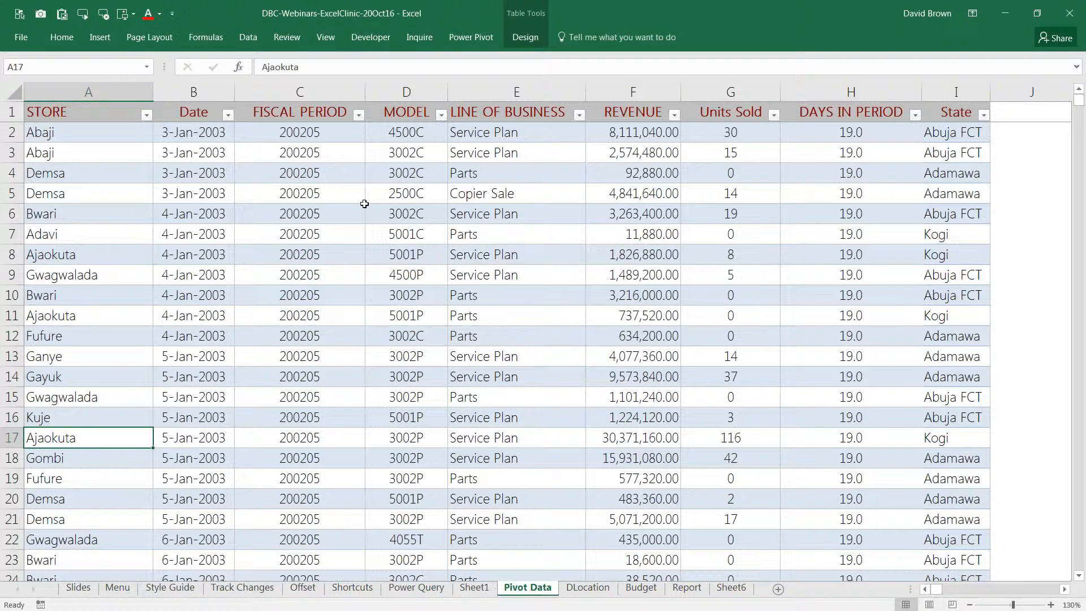
mouse_move(1028, 158)
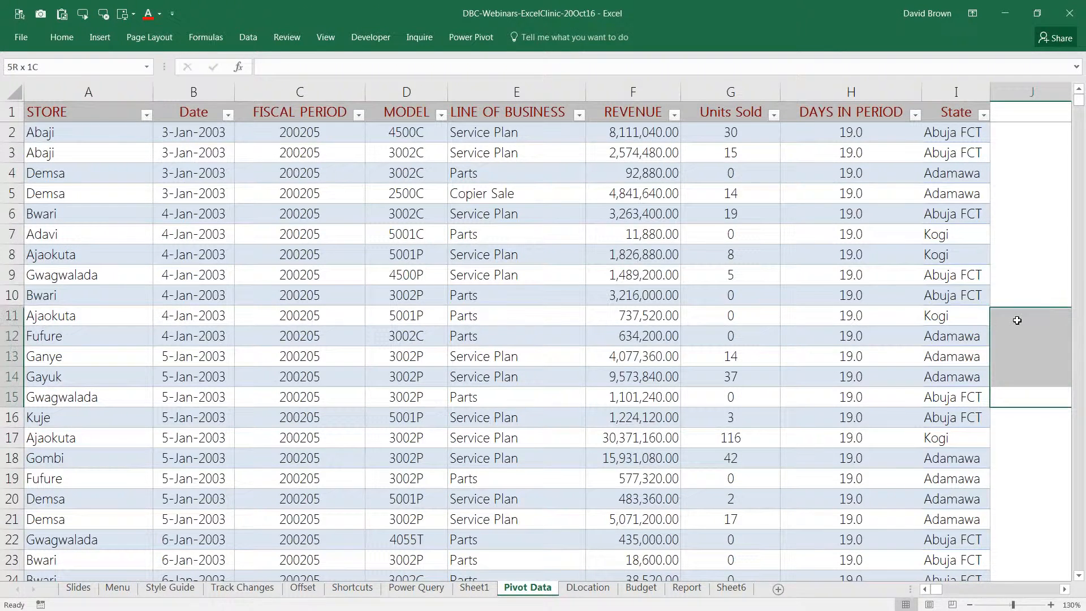
click(729, 295)
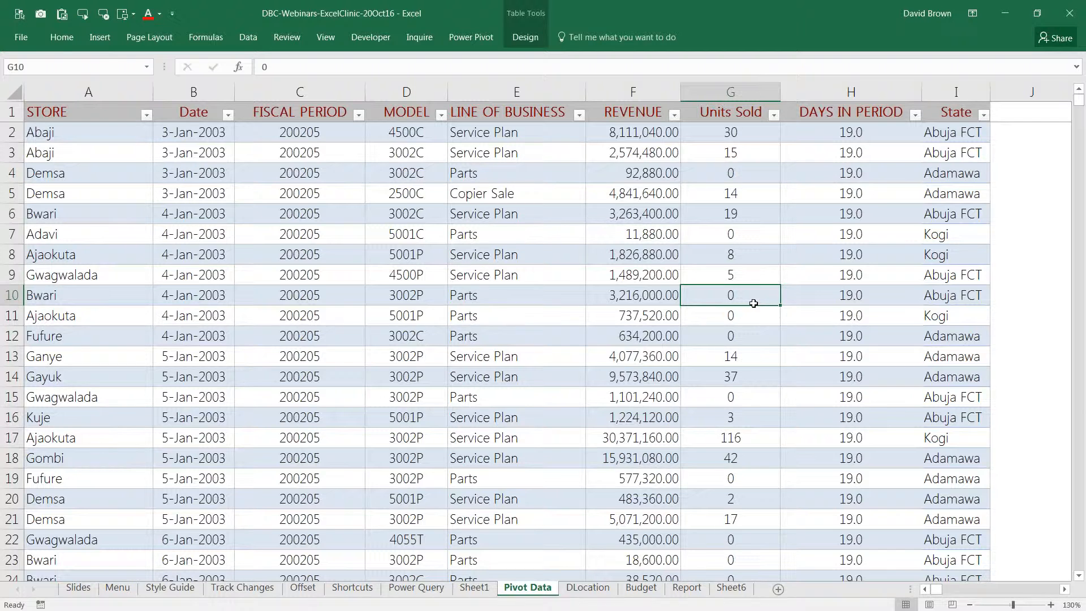
click(631, 295)
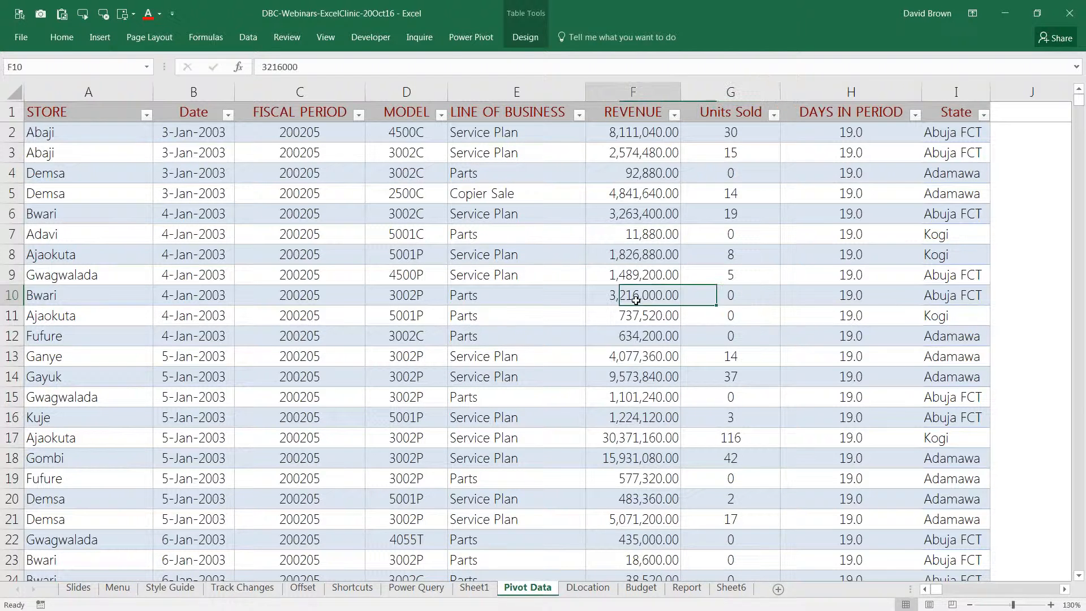
click(631, 336)
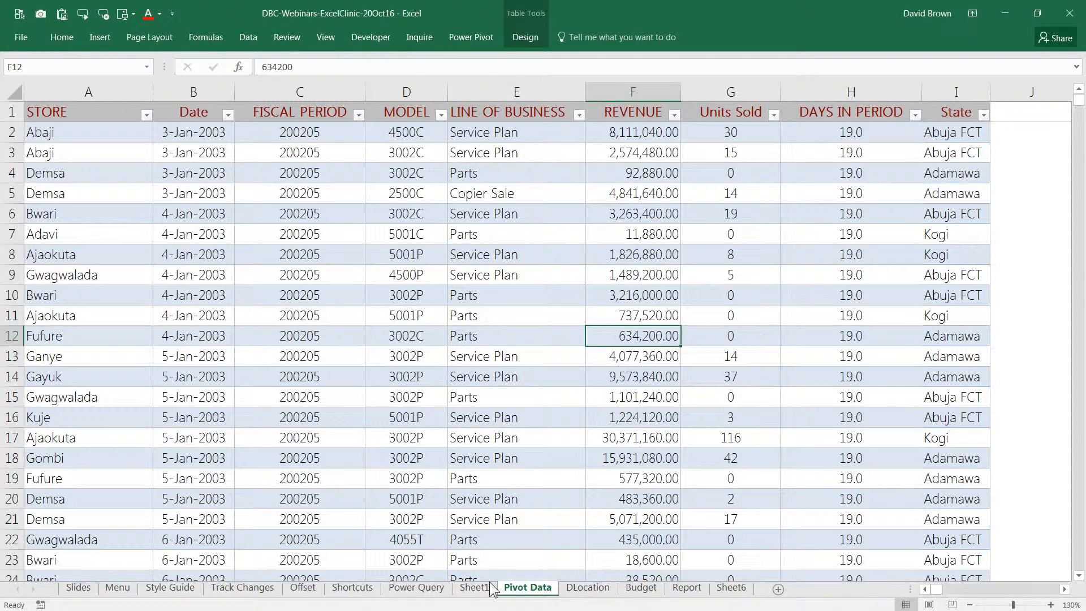
Return to the pivot table on Sheet1, then back to the Pivot Data sheet
click(474, 587)
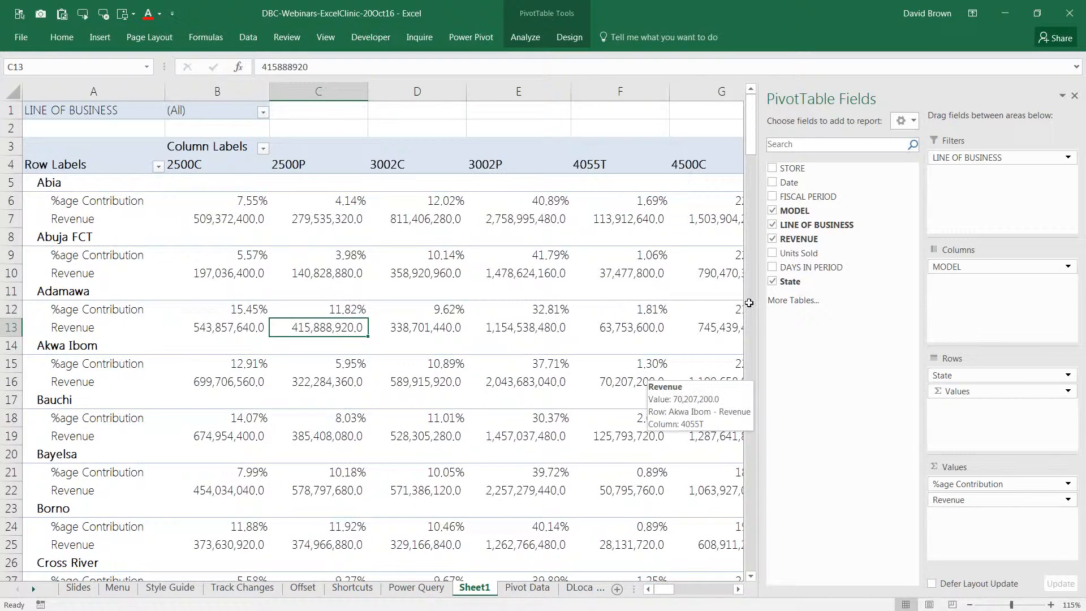
click(527, 587)
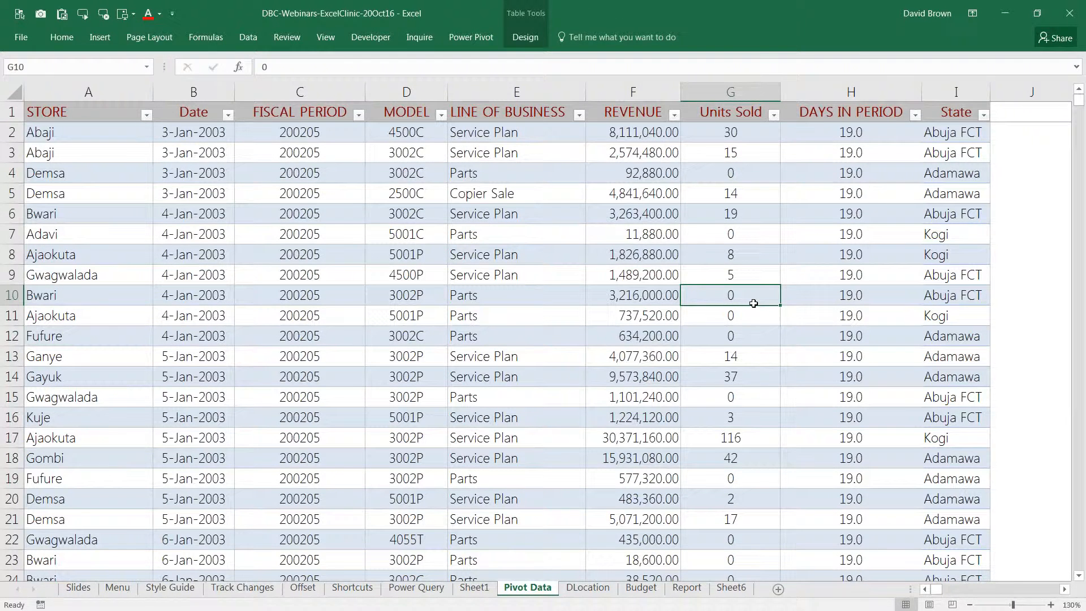